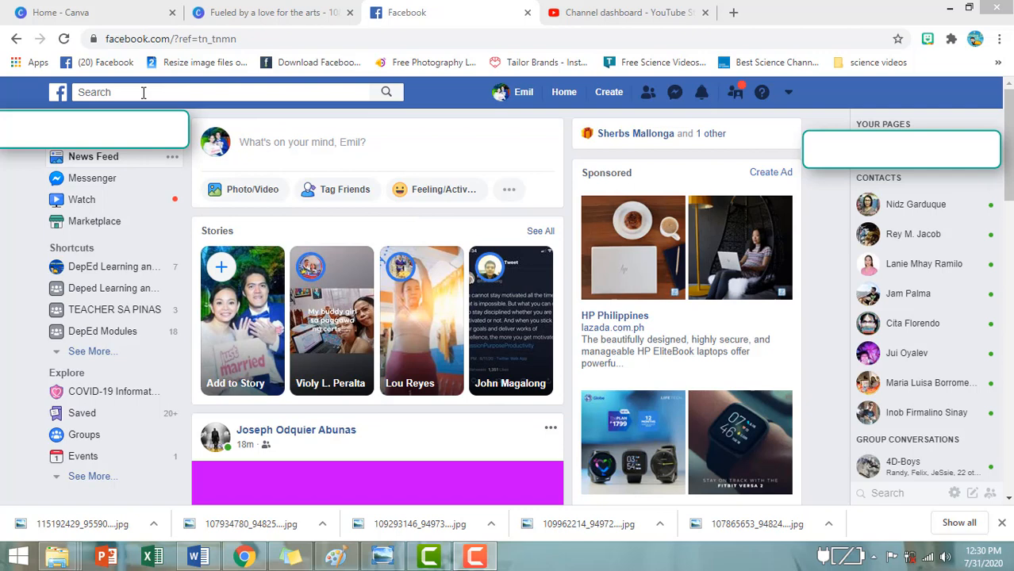
- Search Facebook for "Habi Web technologies"
click(143, 92)
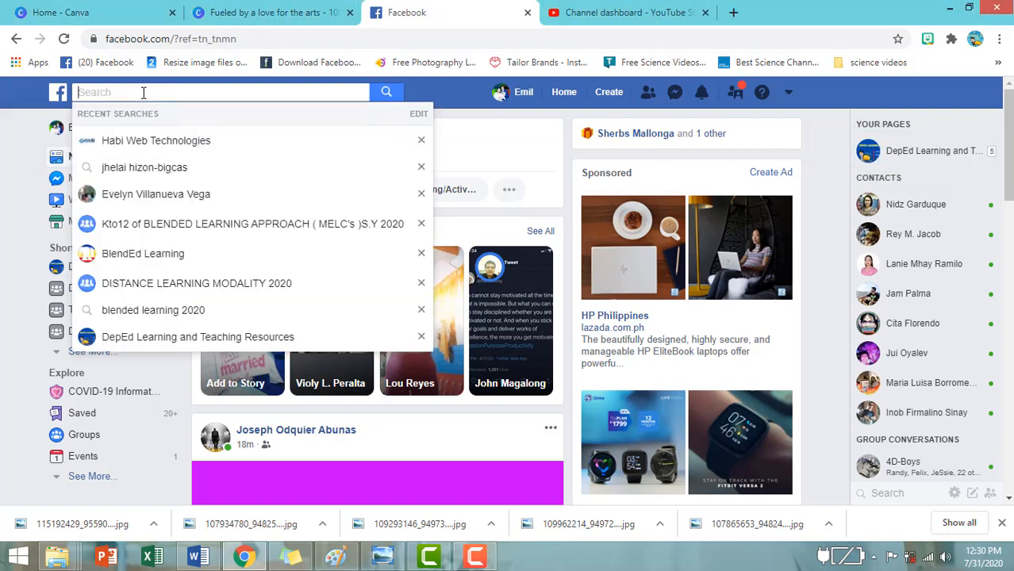
text(Habi Web technolo)
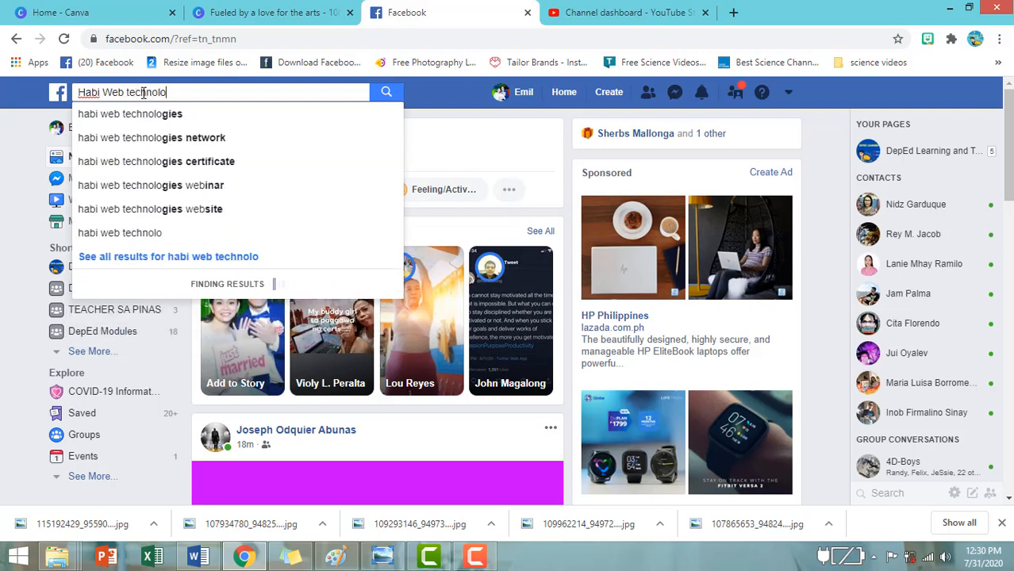
text(gies)
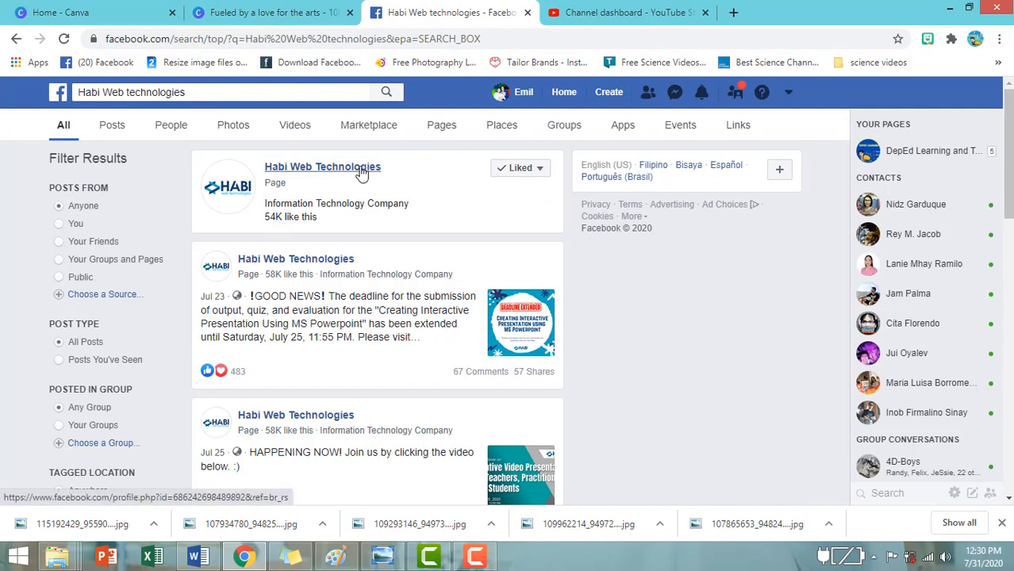
- Open the Habi Web Technologies page from the results and view its services
click(322, 167)
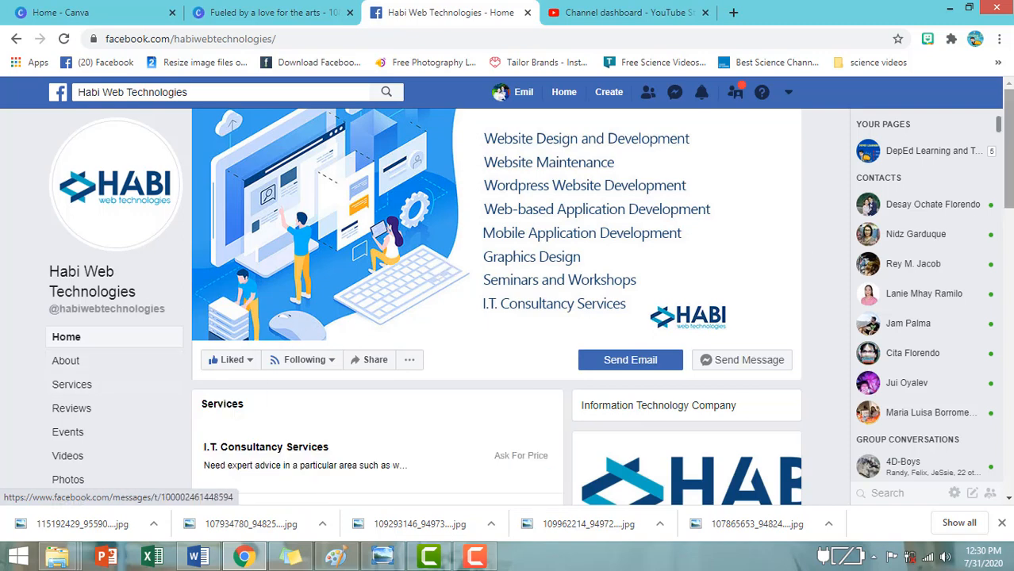
scroll(down, 3)
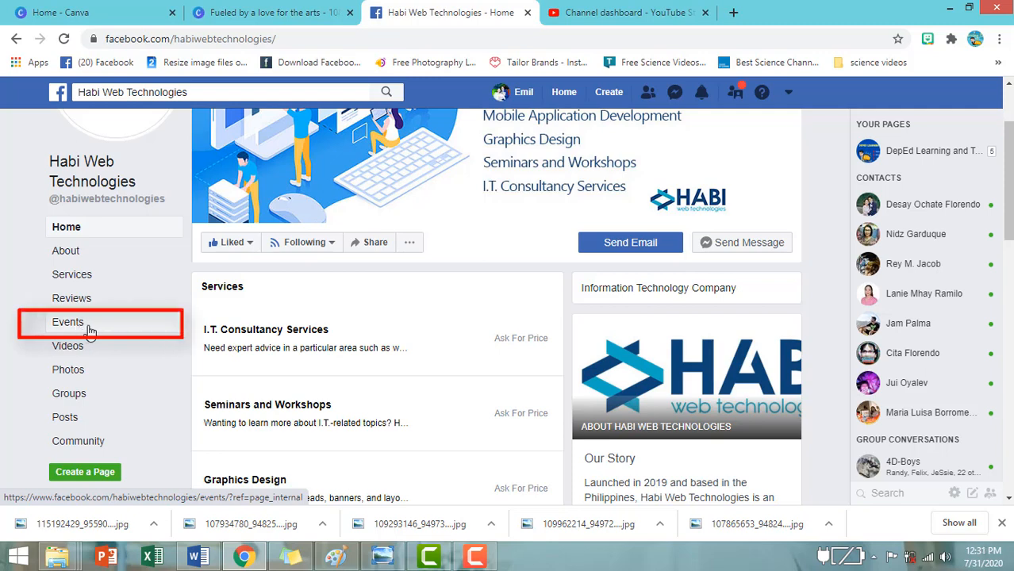
- Open the page's Events section and scroll to the upcoming events, including the Aug 3 cybersecurity session
click(67, 321)
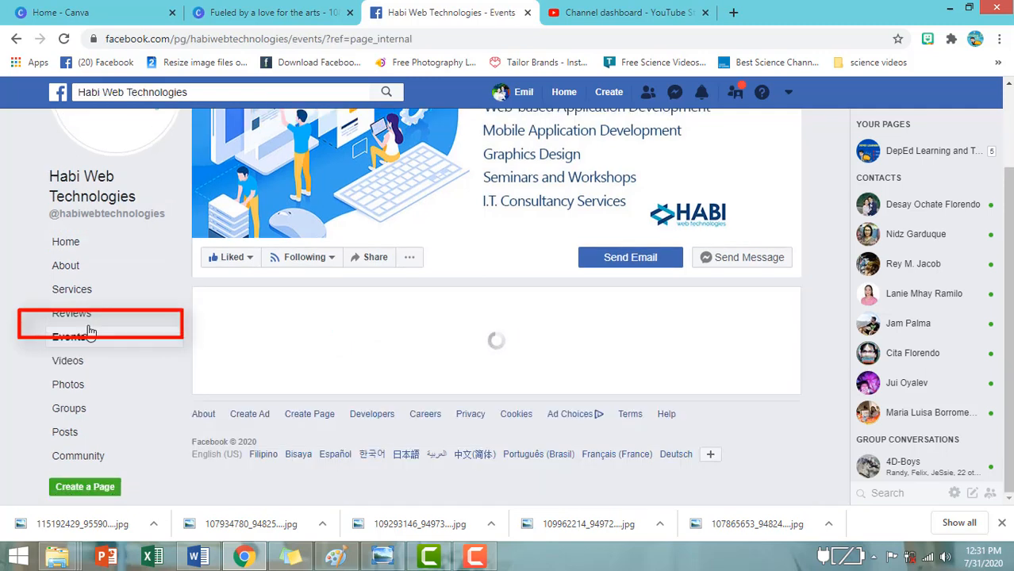
click(69, 336)
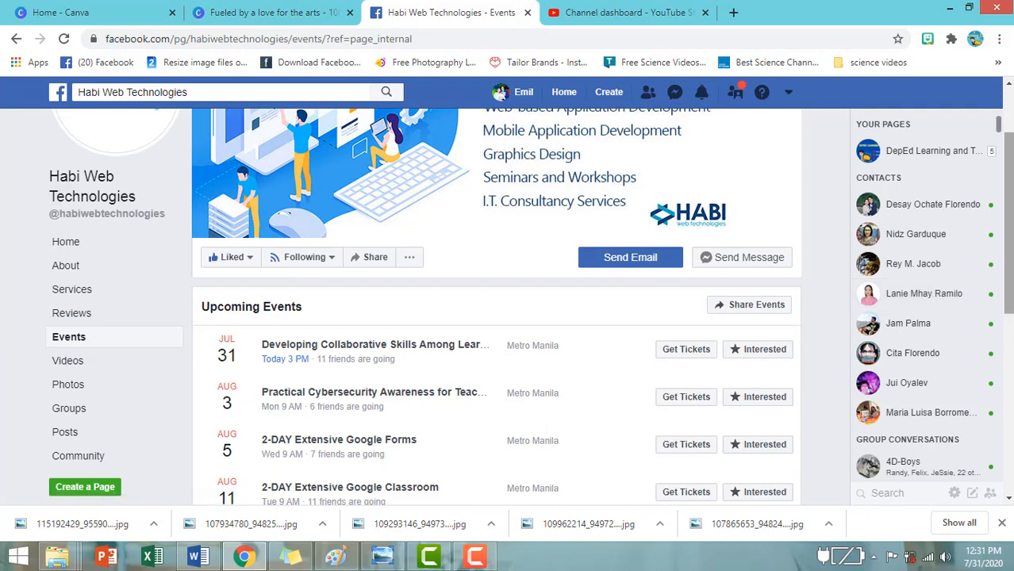
scroll(down, 3)
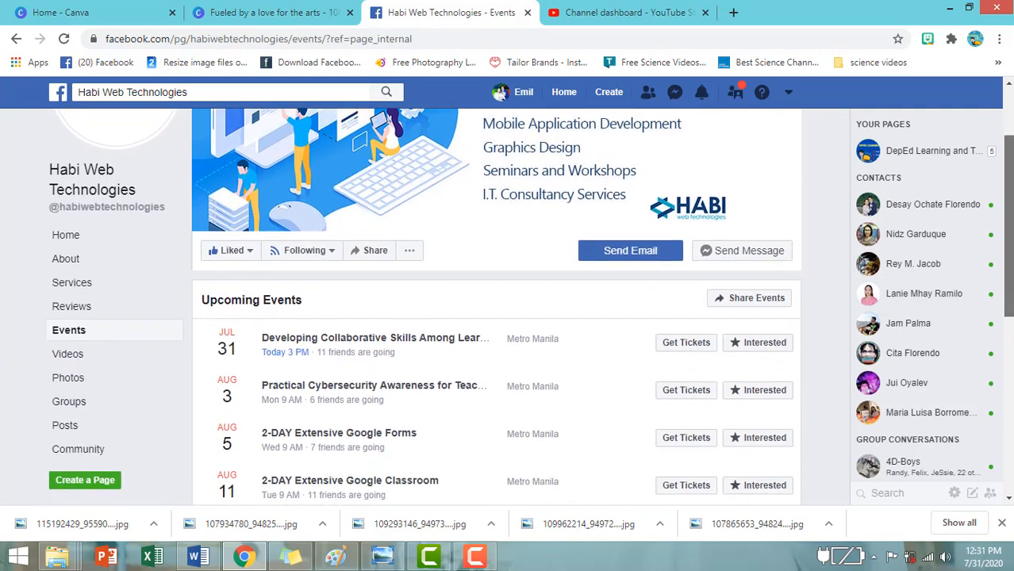
scroll(down, 3)
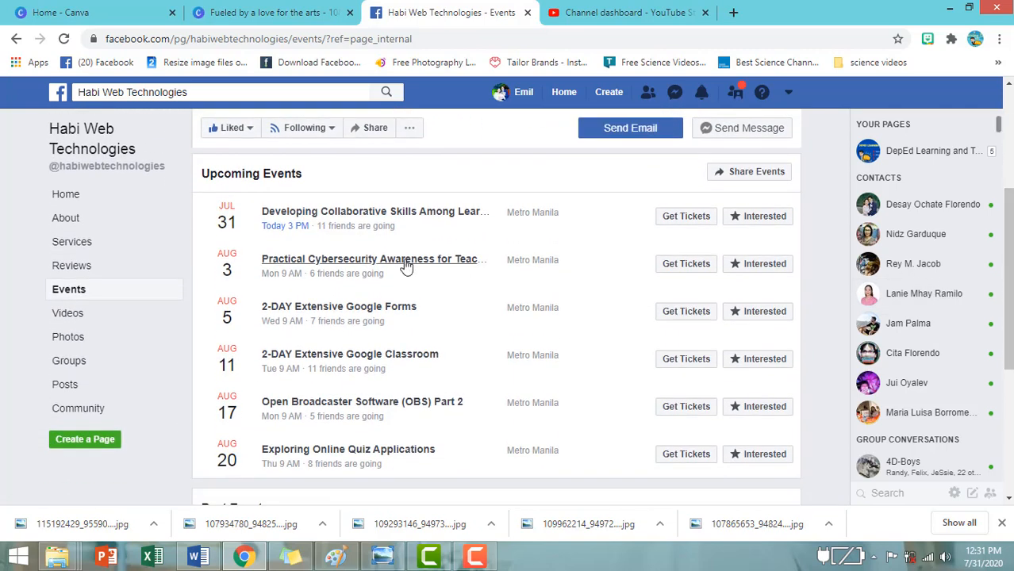
mouse_move(341, 220)
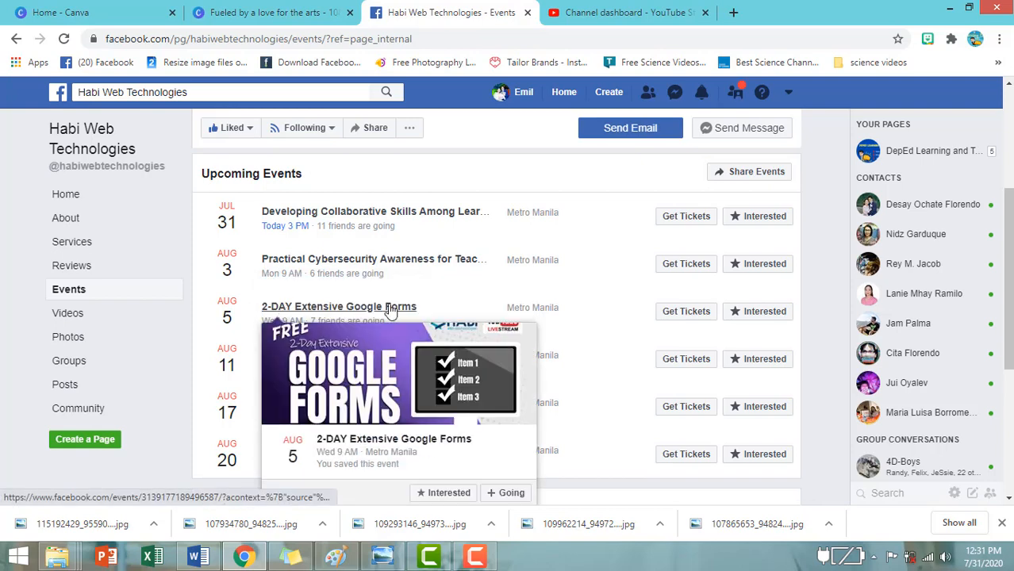
mouse_move(431, 288)
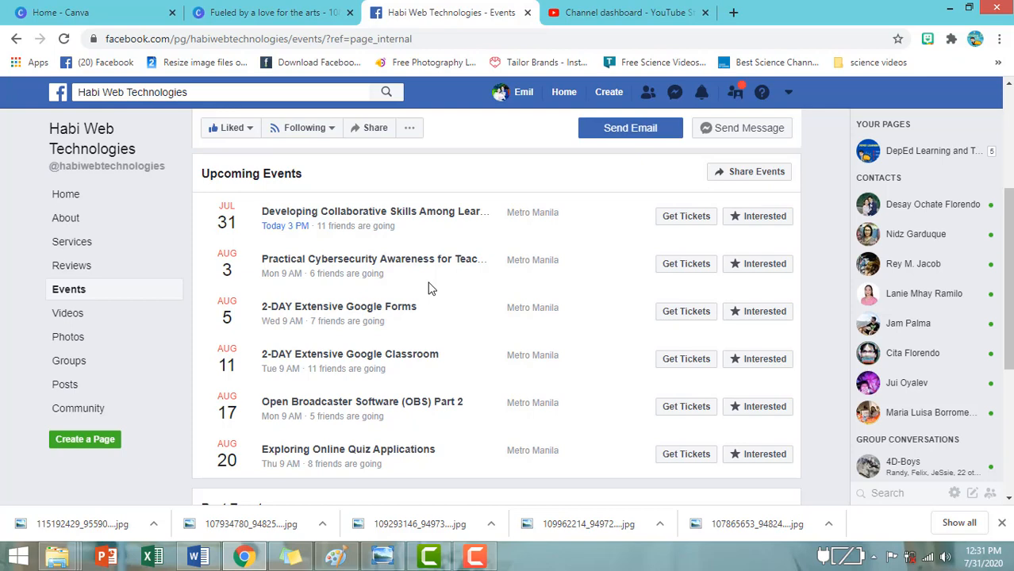
mouse_move(375, 258)
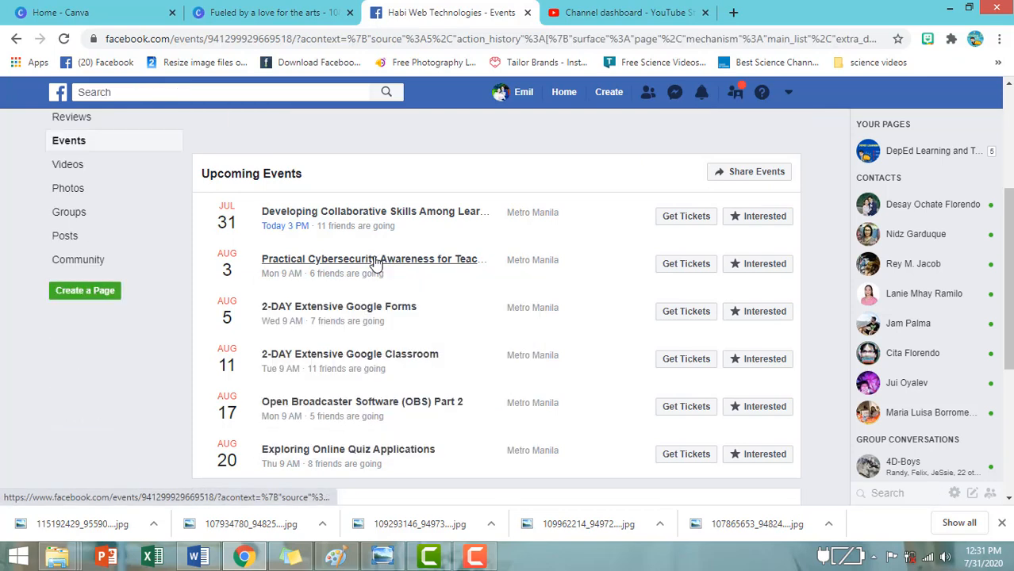
- Open the Practical Cybersecurity Awareness for Teachers event and respond Going
click(370, 259)
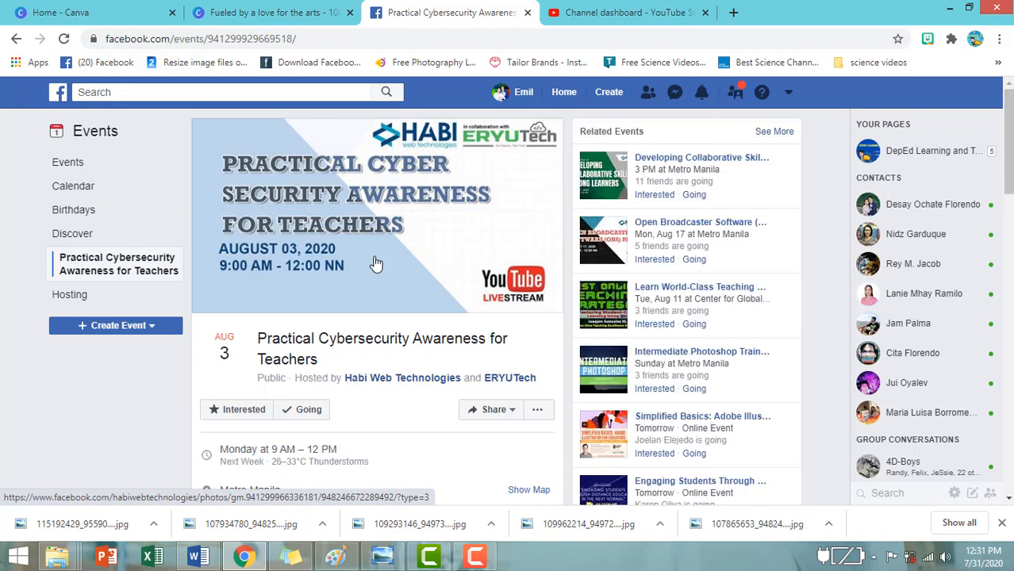
mouse_move(362, 276)
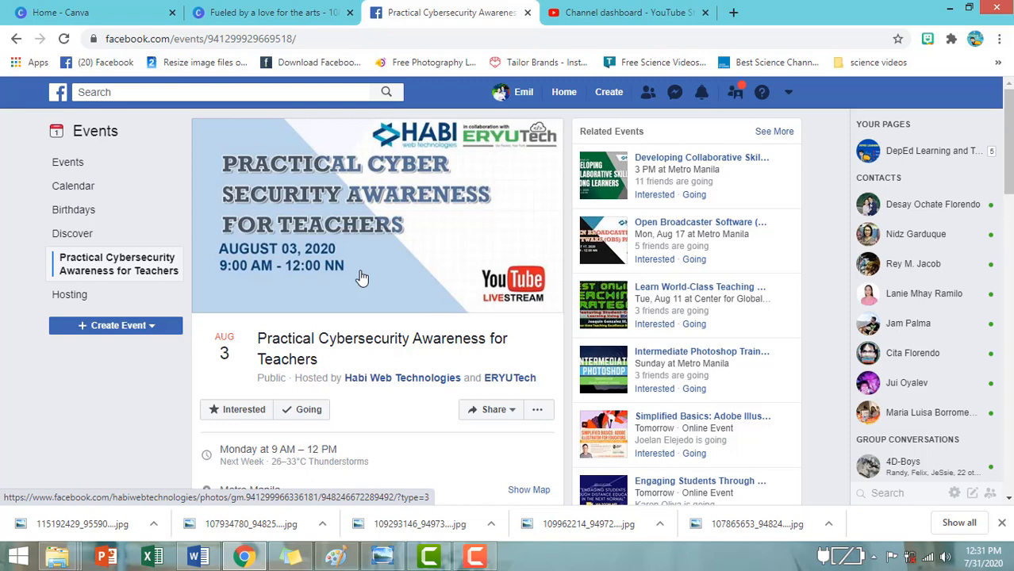
click(308, 409)
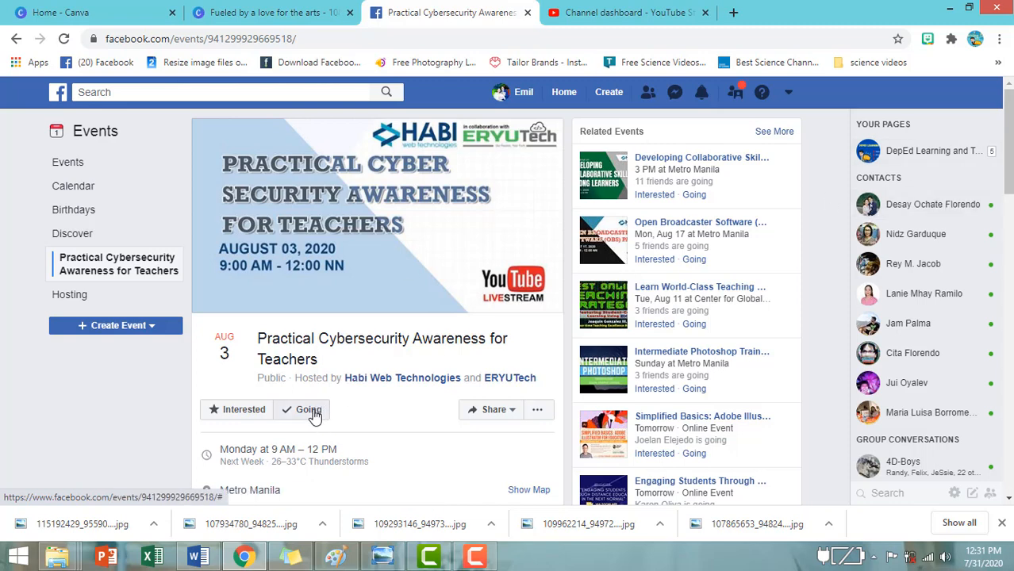
click(307, 409)
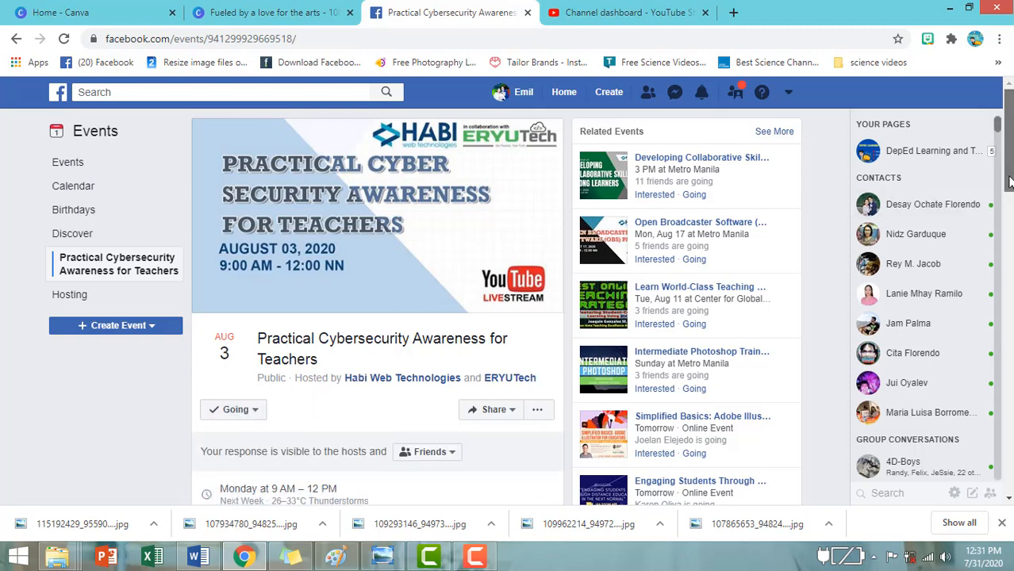
- Scroll past the guest list to the webinar's Details: Aug 3, 9 AM–12 NN, YouTube Live
scroll(down, 3)
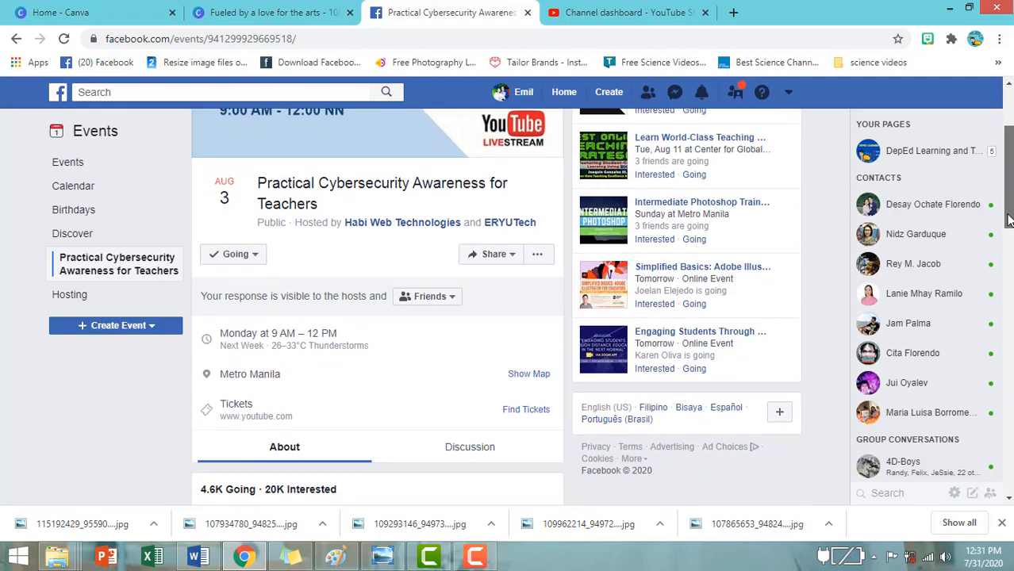
scroll(down, 3)
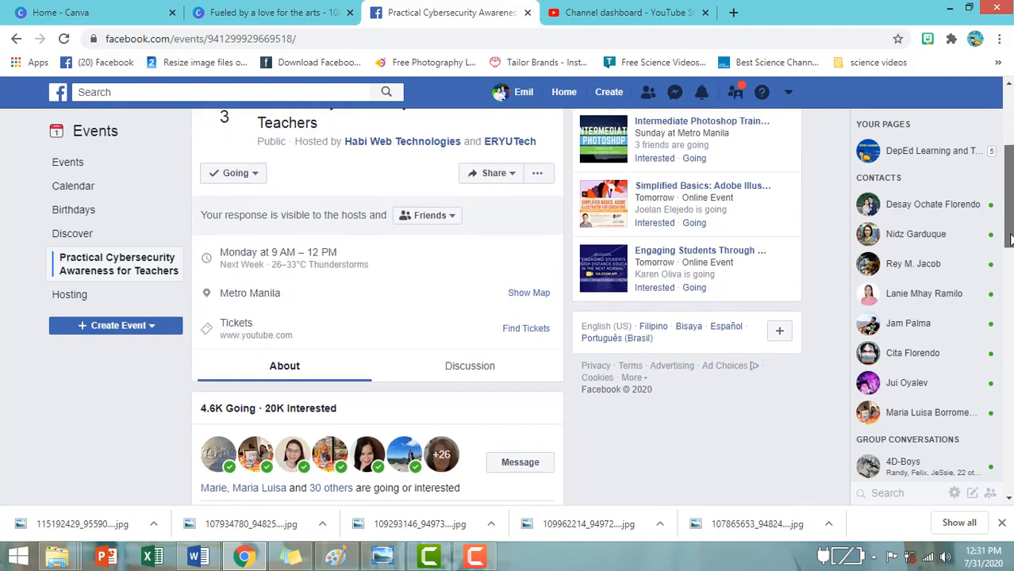
scroll(down, 3)
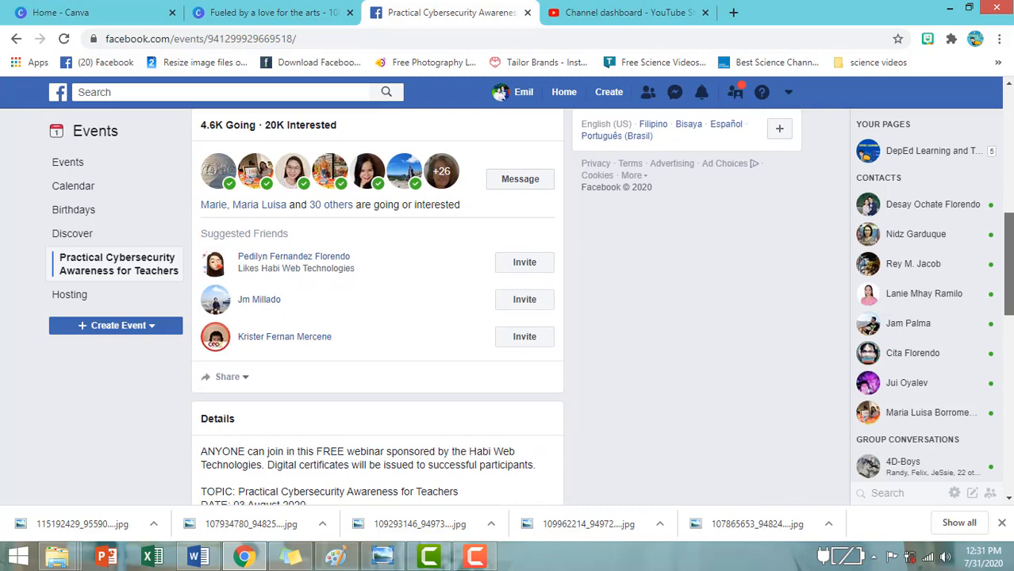
scroll(down, 3)
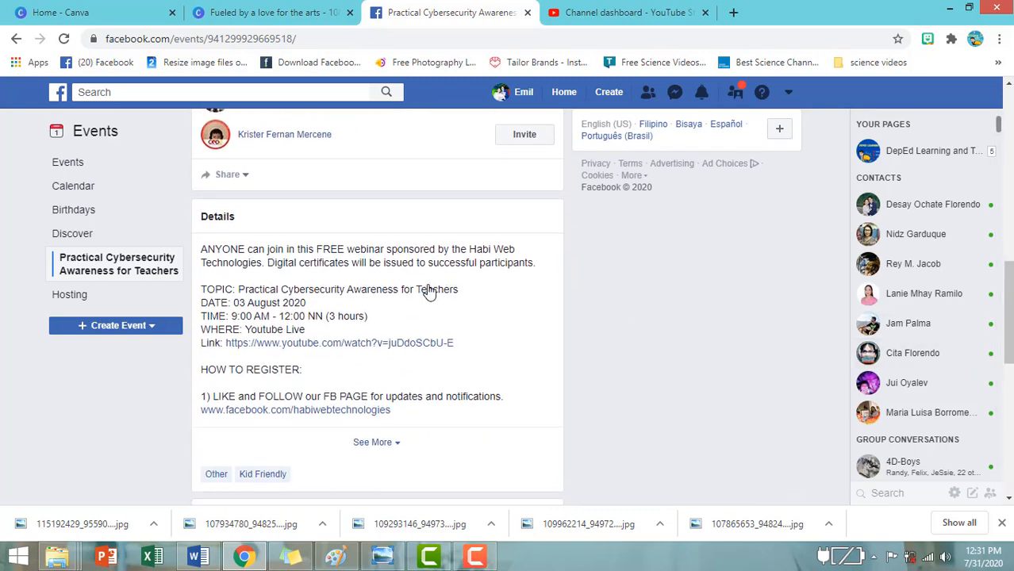
mouse_move(286, 243)
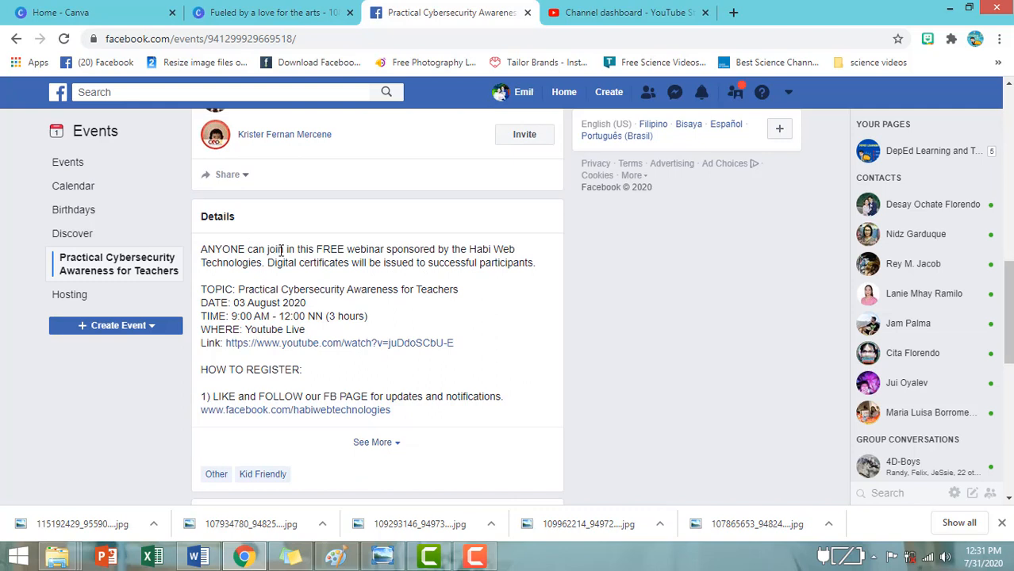
mouse_move(343, 251)
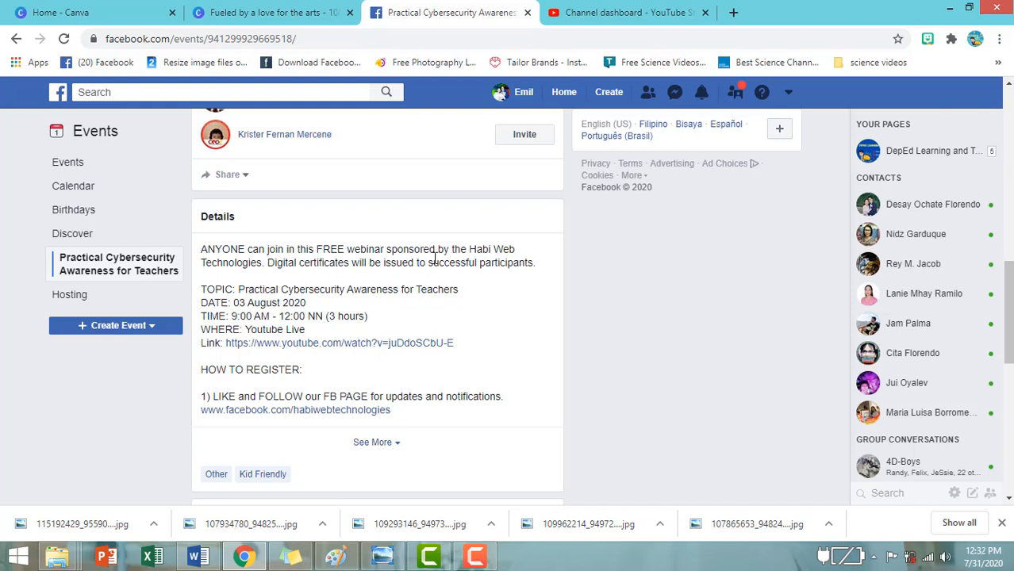
mouse_move(487, 290)
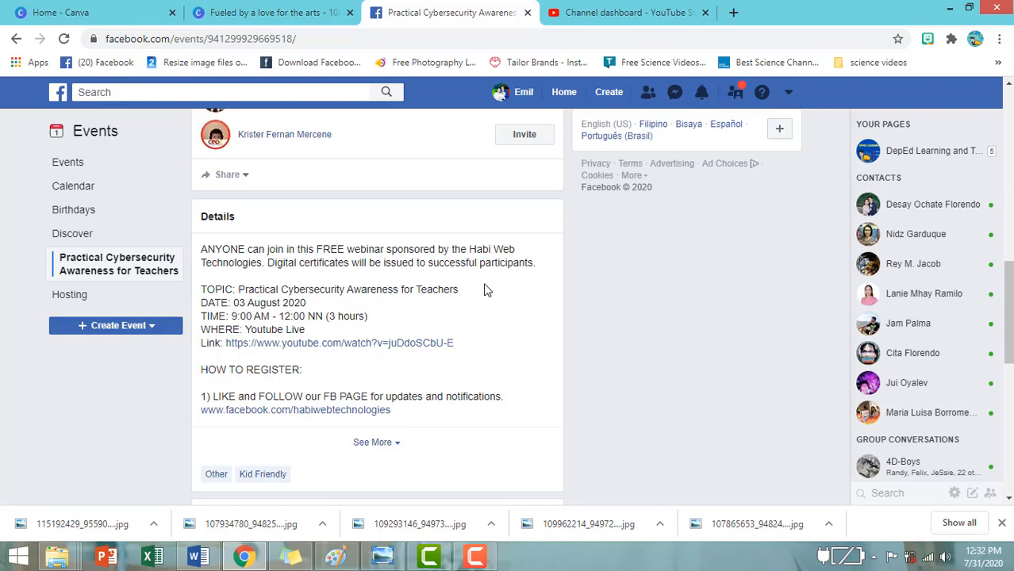
scroll(down, 3)
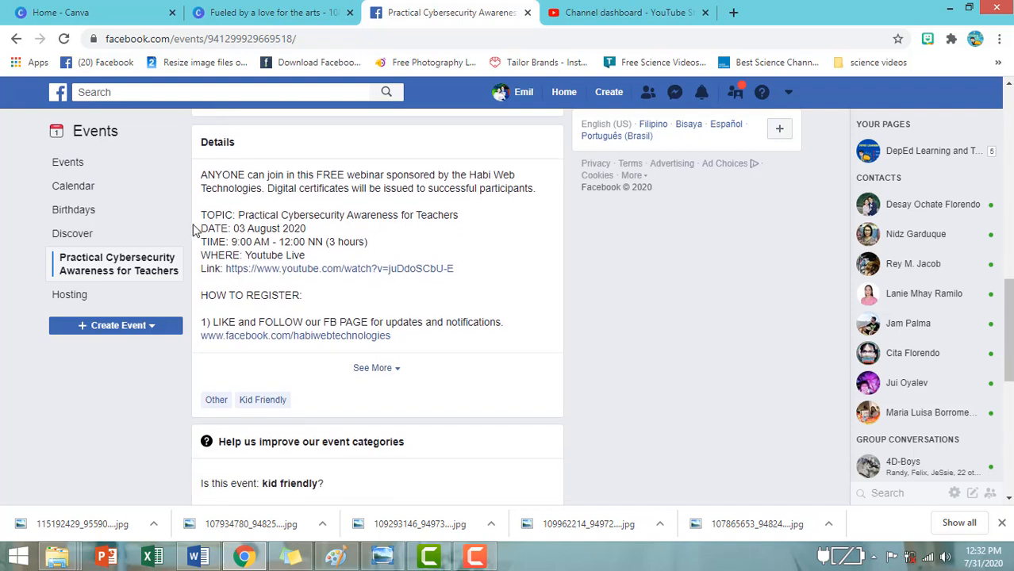
mouse_move(230, 227)
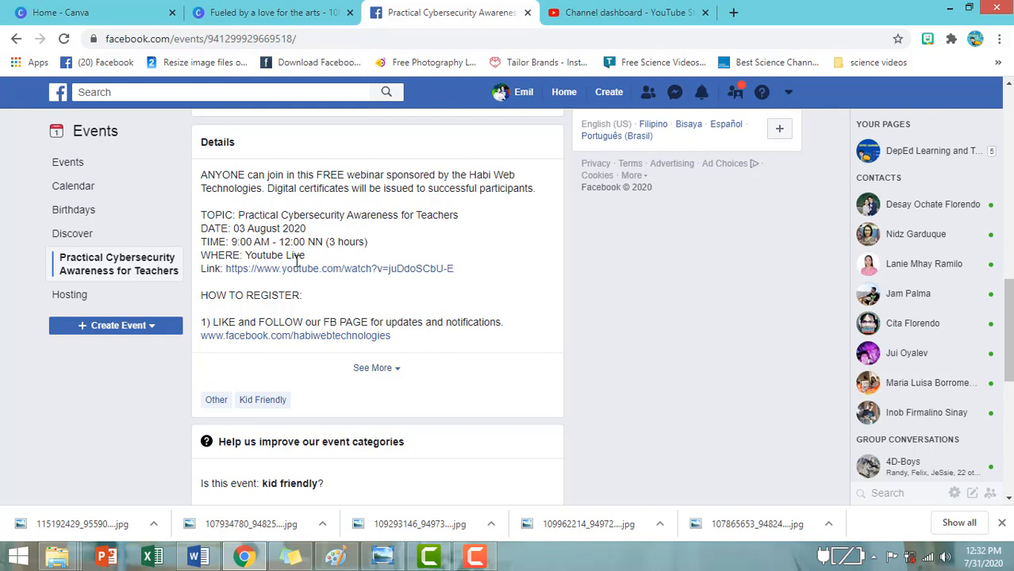
scroll(down, 3)
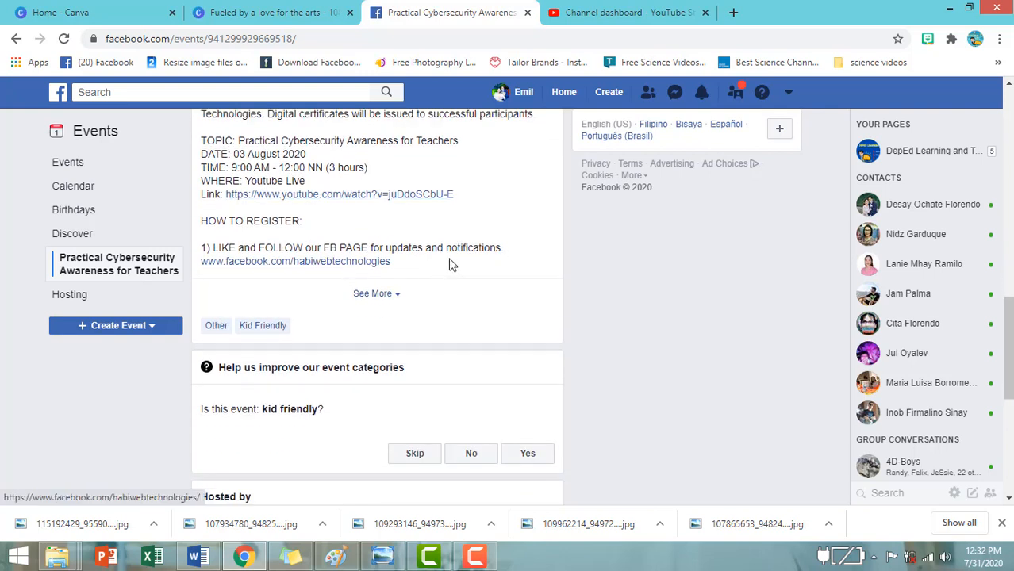
mouse_move(265, 264)
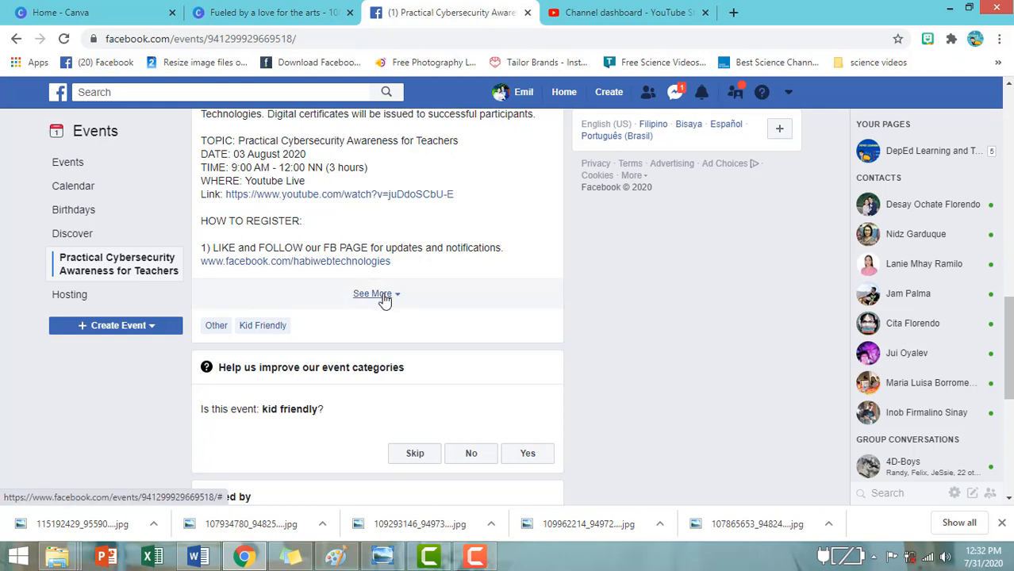
- Expand the description with See More to read all four registration steps and requirements
click(372, 293)
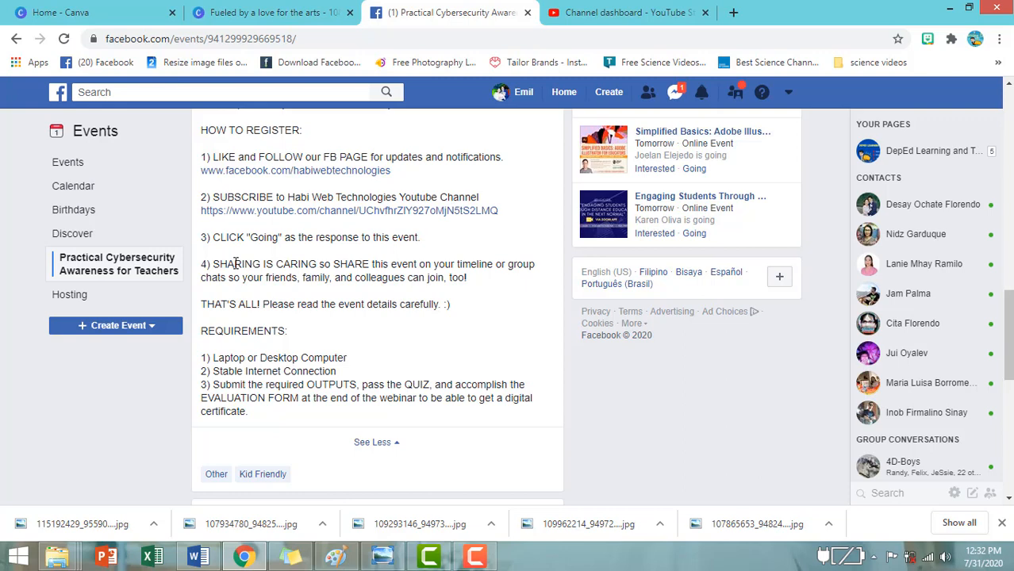
mouse_move(300, 232)
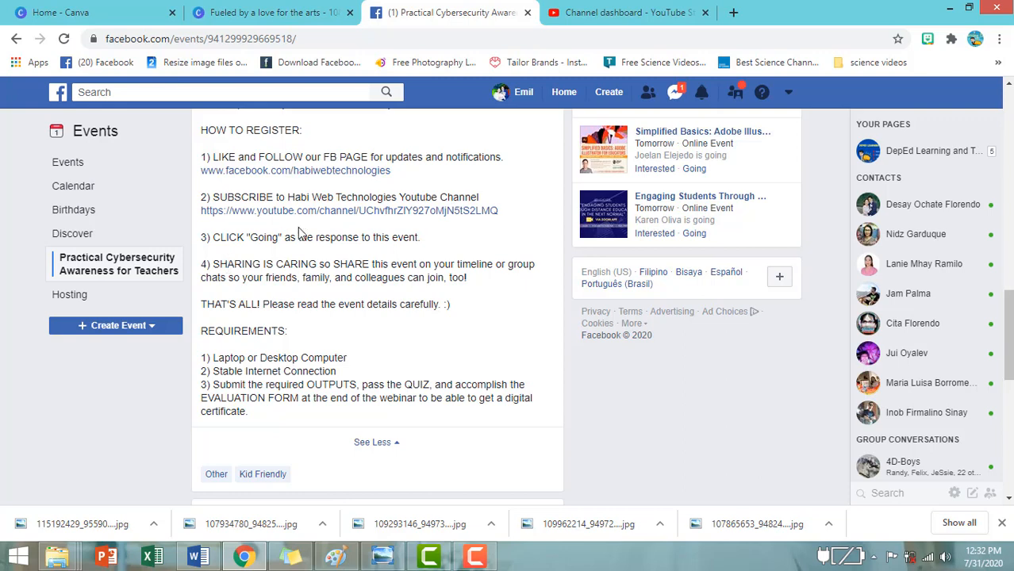
mouse_move(278, 270)
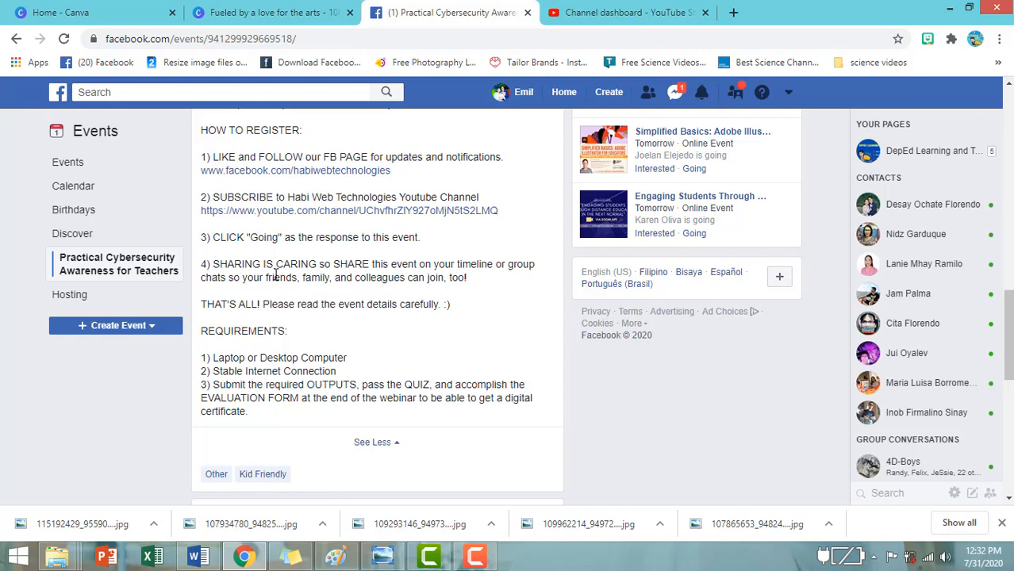
scroll(down, 3)
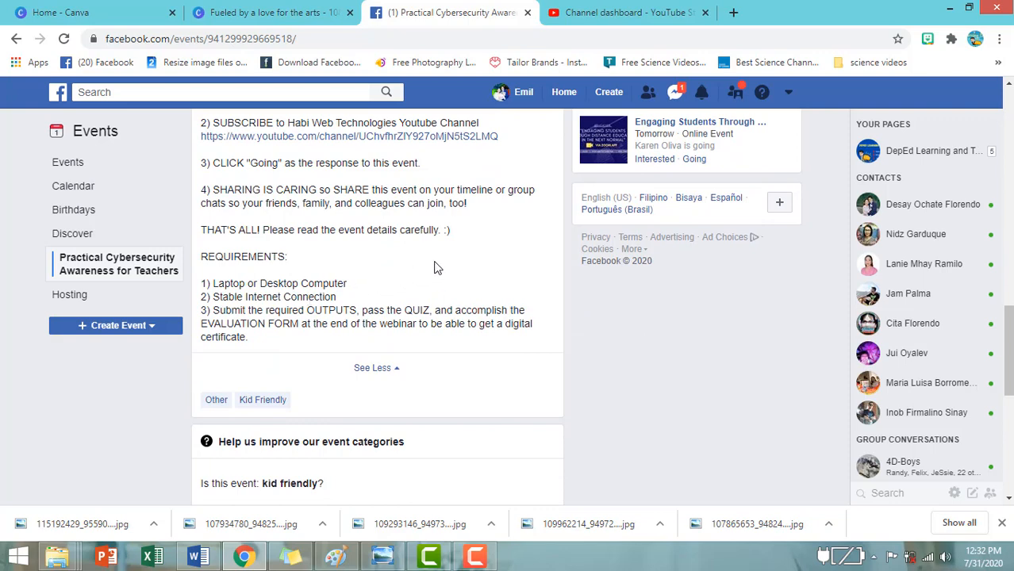
mouse_move(397, 298)
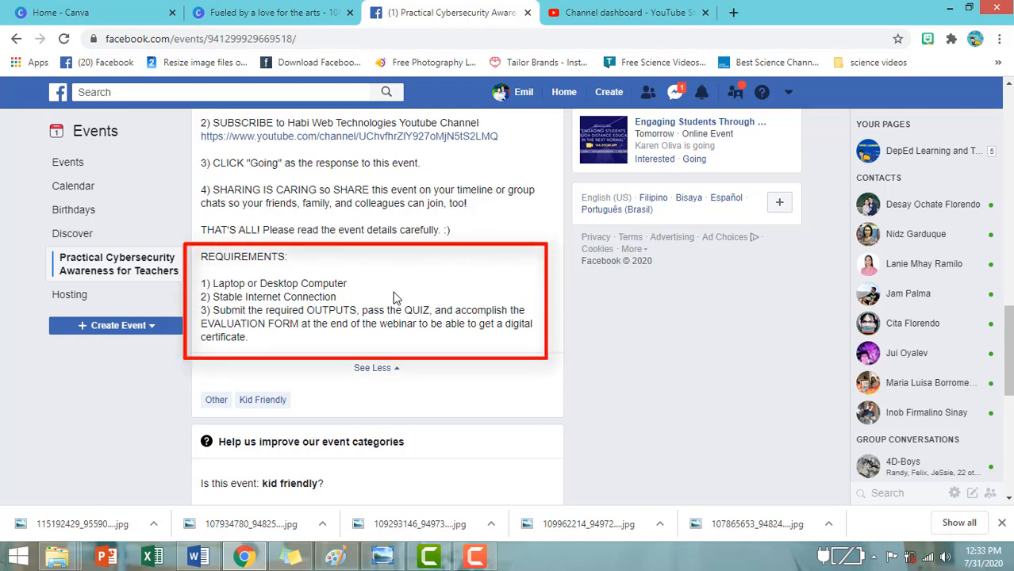
mouse_move(293, 312)
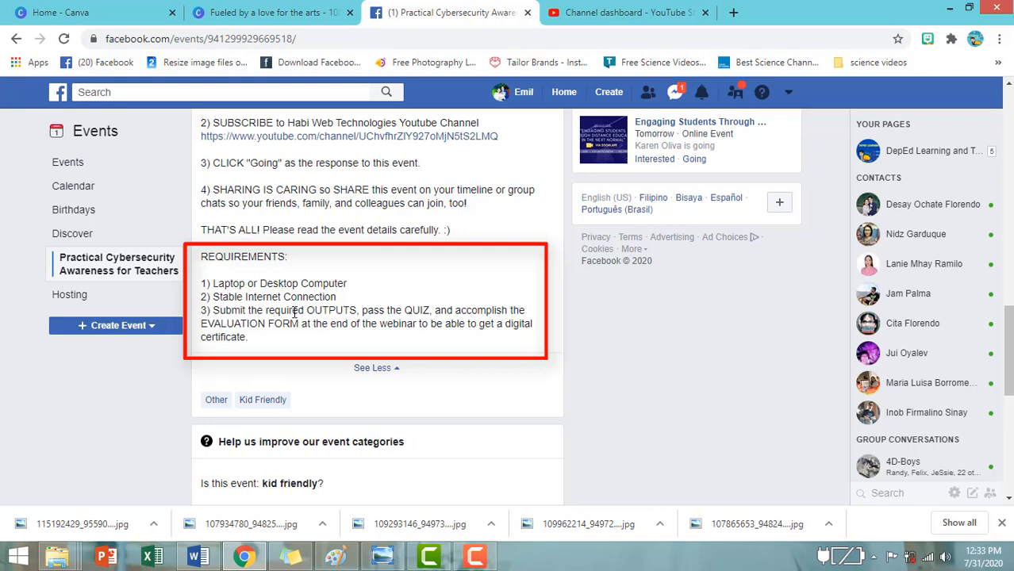
mouse_move(368, 328)
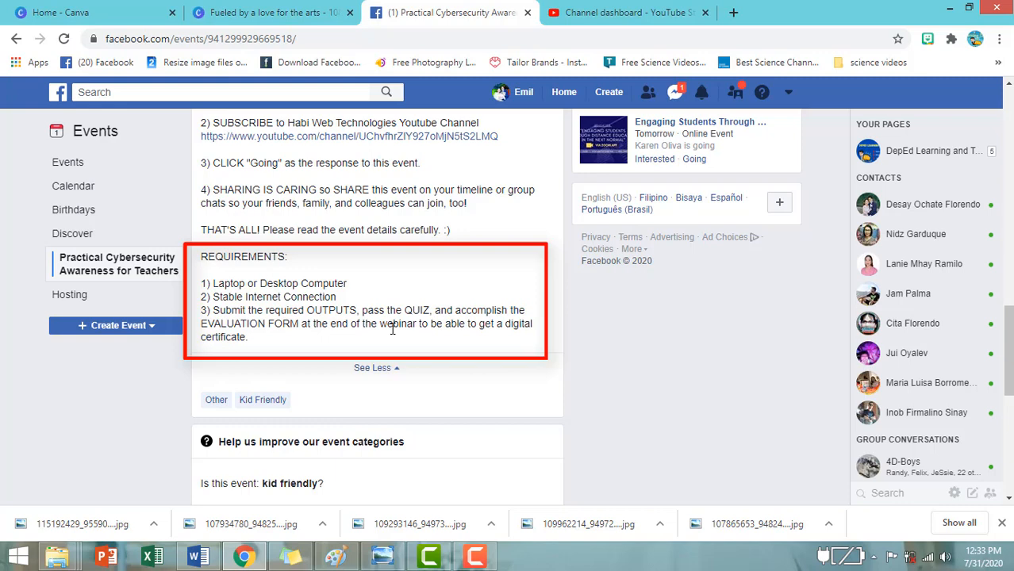
mouse_move(464, 341)
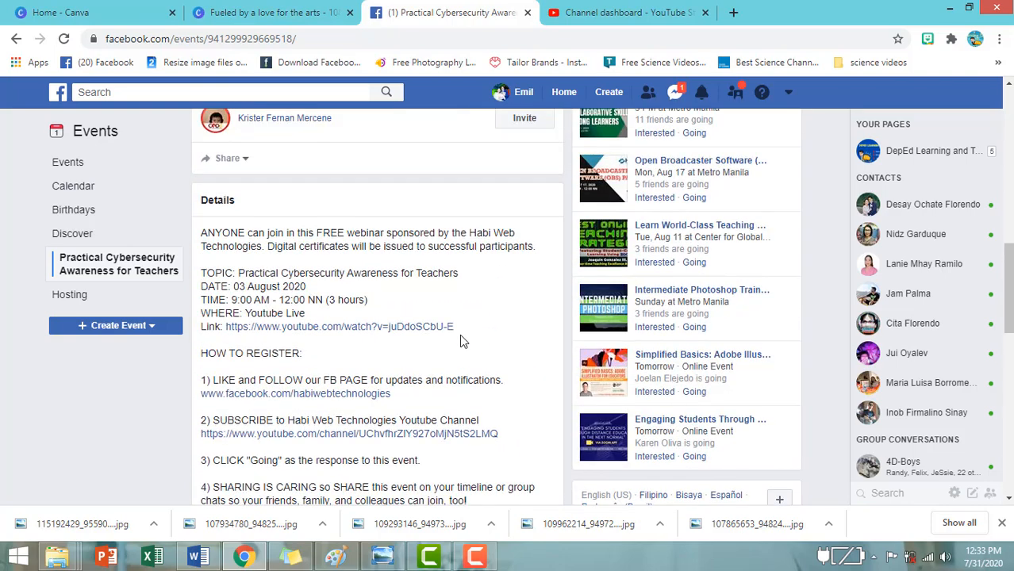
- Switch to the Learning Pal YouTube channel, which is already subscribed
scroll(up, 3)
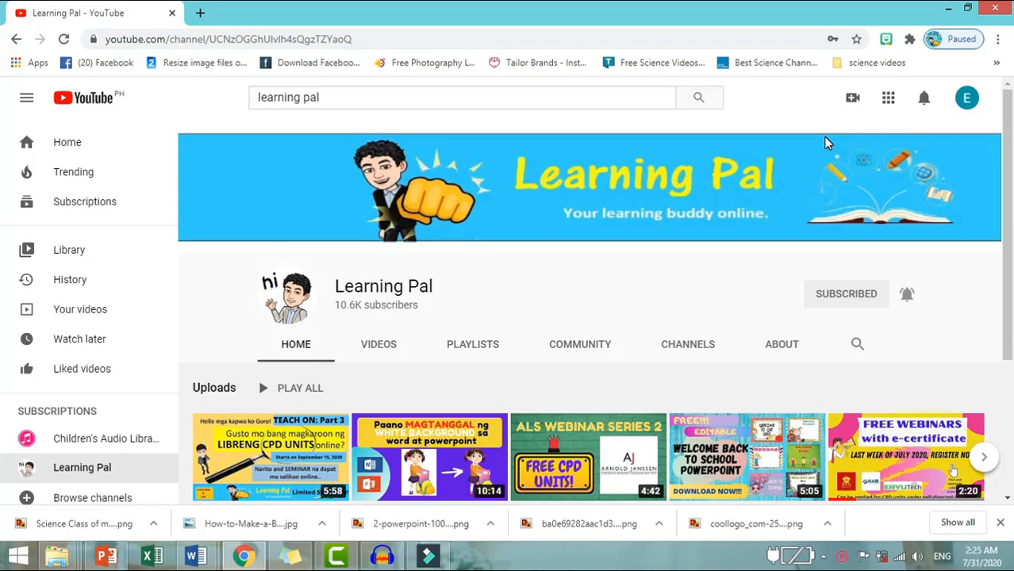
click(845, 294)
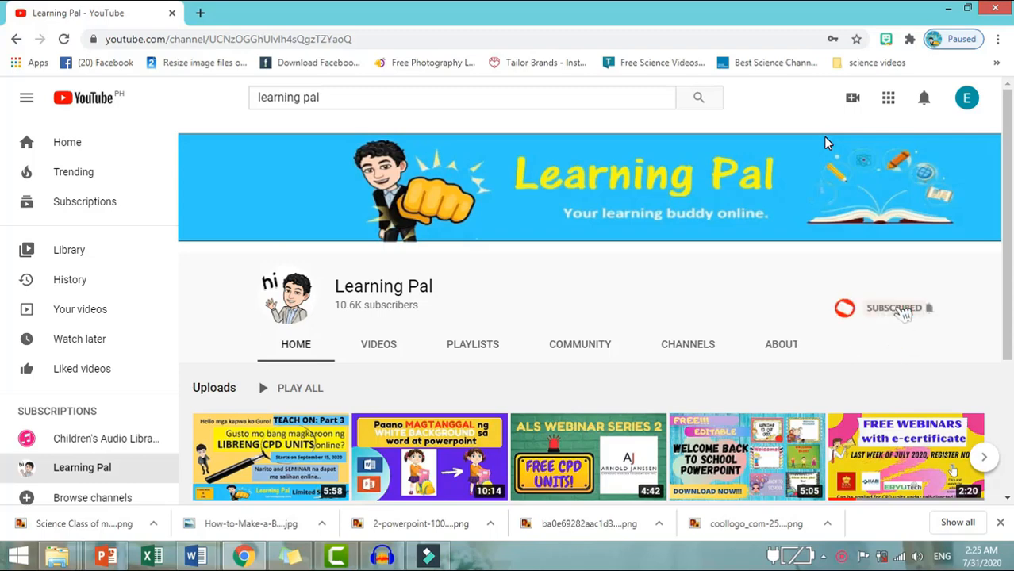